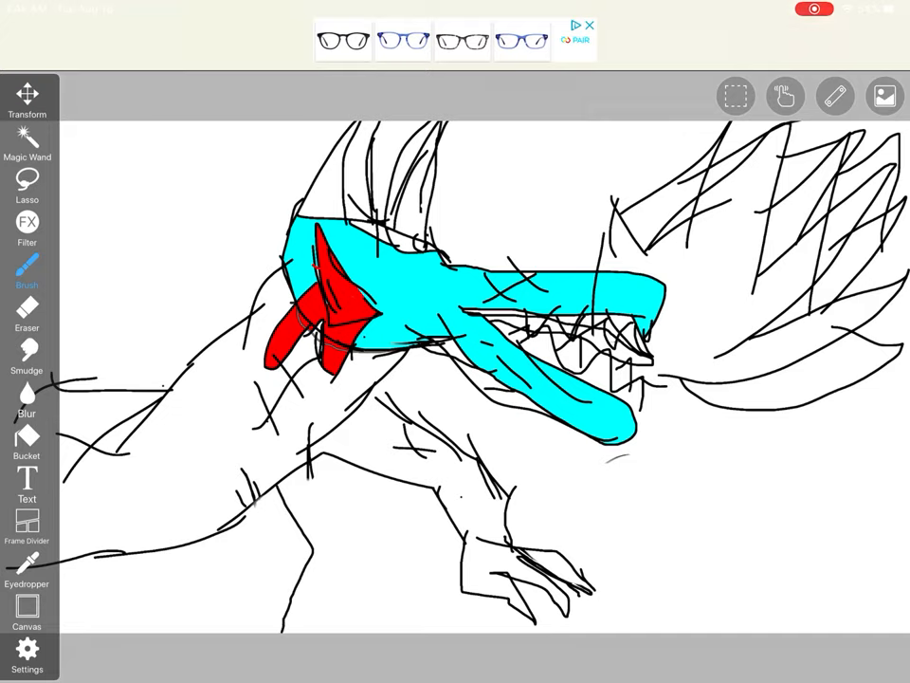
# - Sketch leg and clawed-foot lines under the body, undoing each stroke that doesn't work
pyautogui.click(27, 275)
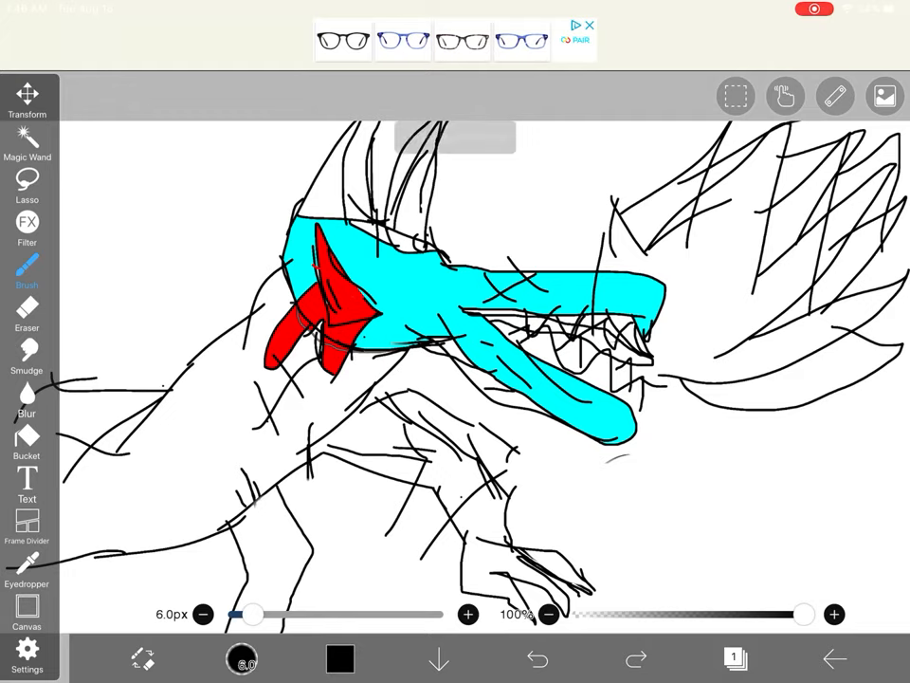
pyautogui.click(538, 658)
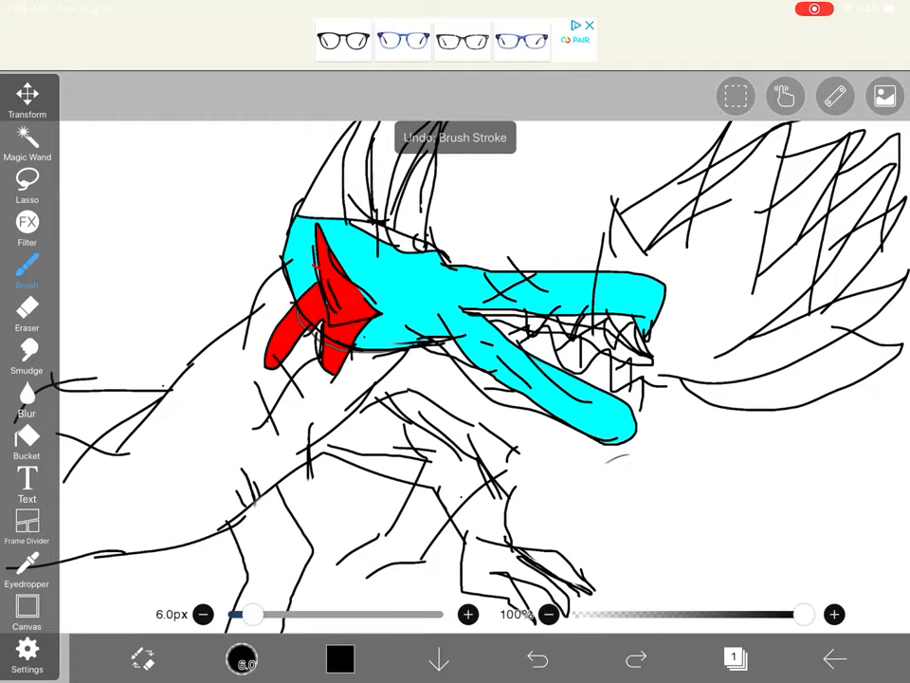
pyautogui.click(539, 658)
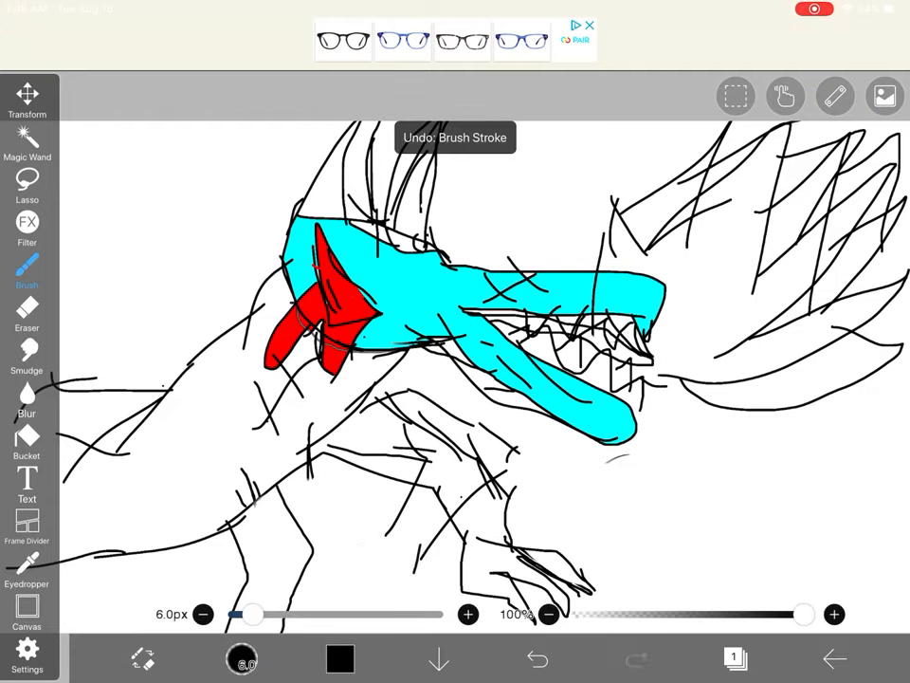
pyautogui.click(539, 658)
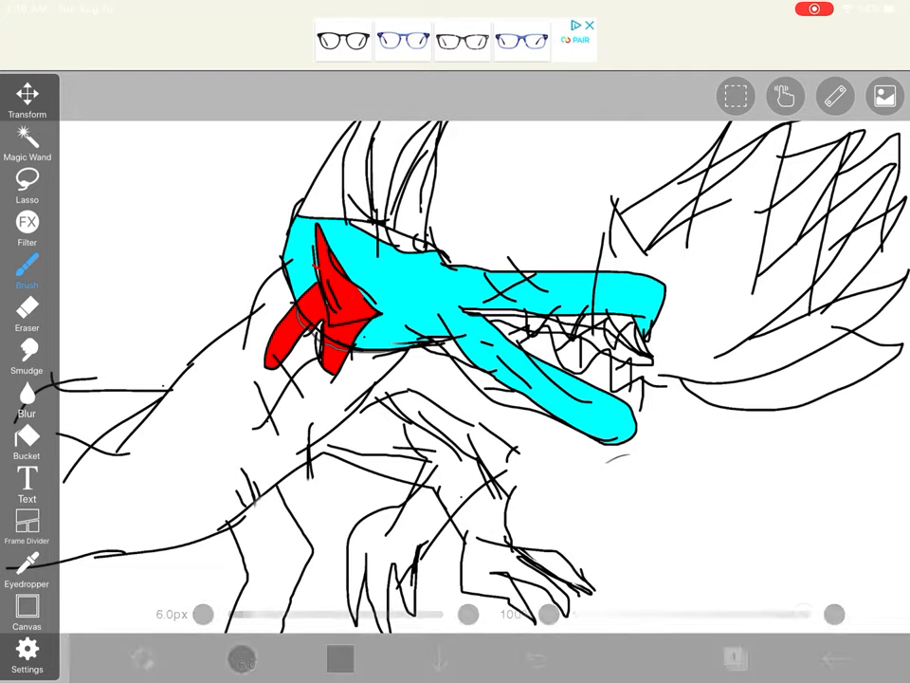
pyautogui.click(538, 658)
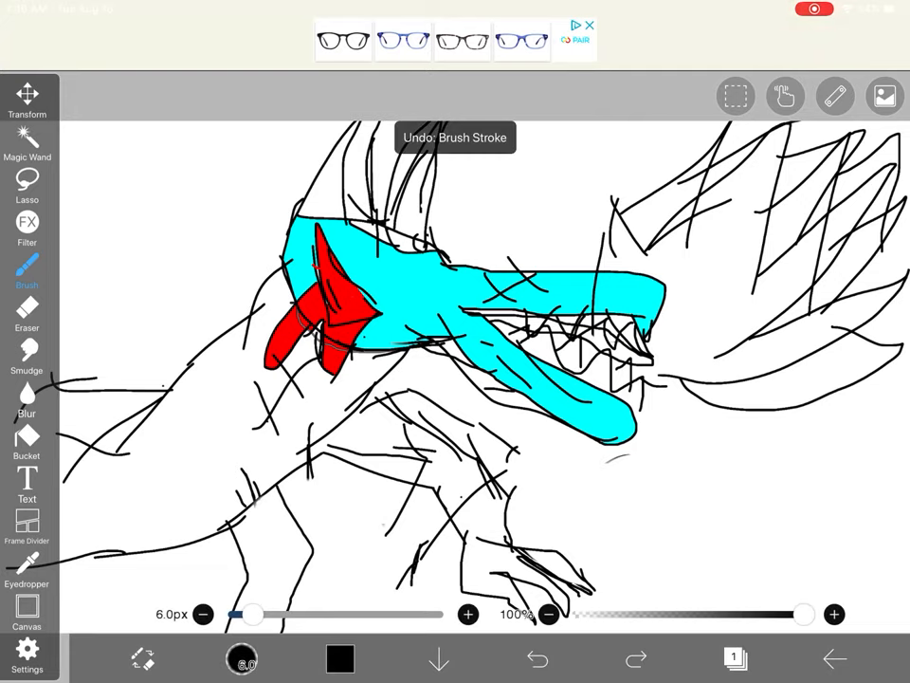
pyautogui.click(539, 658)
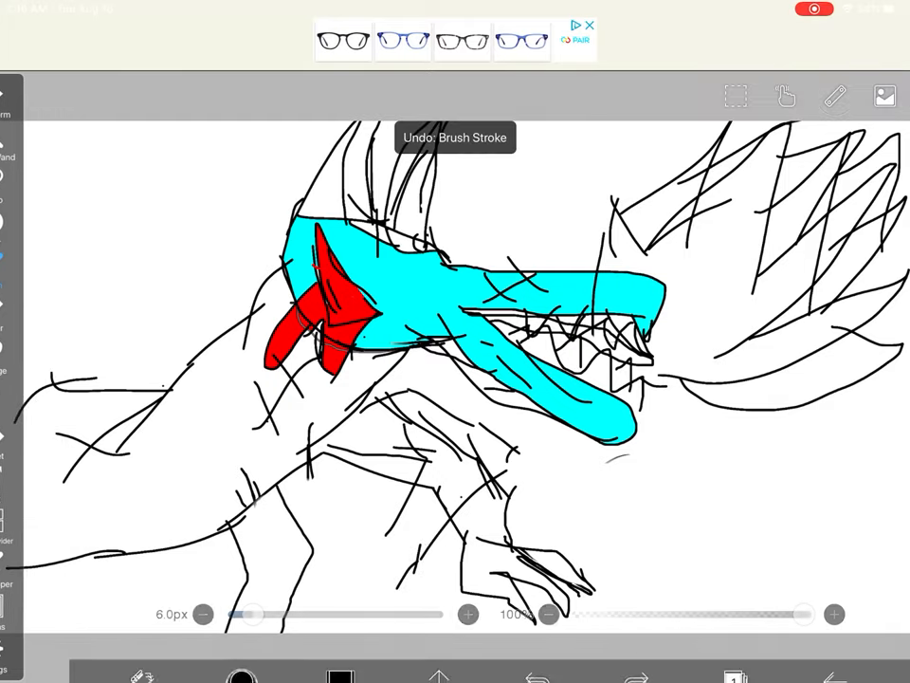
pyautogui.click(538, 656)
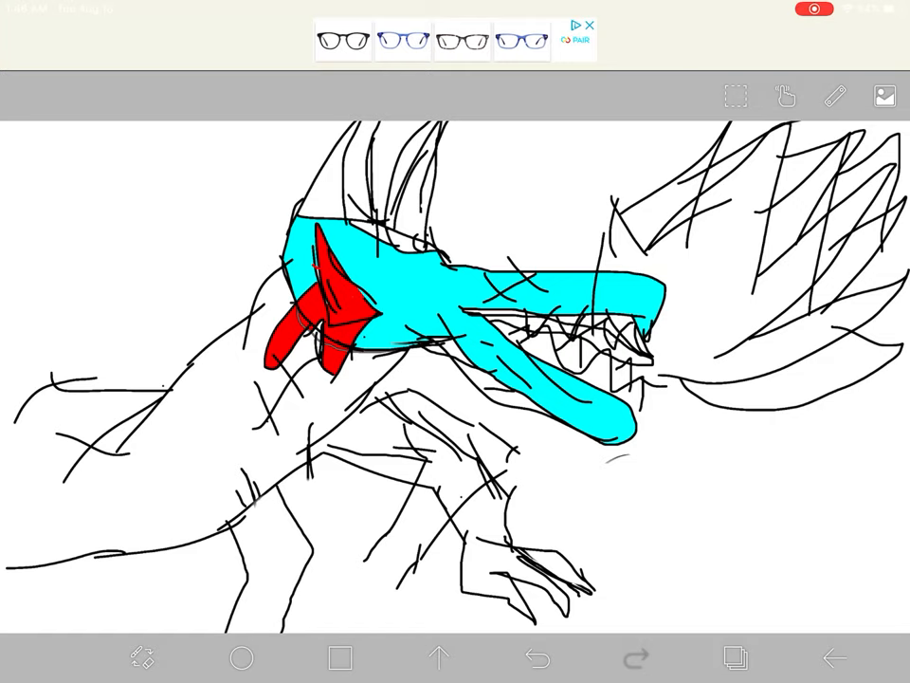
pyautogui.click(538, 658)
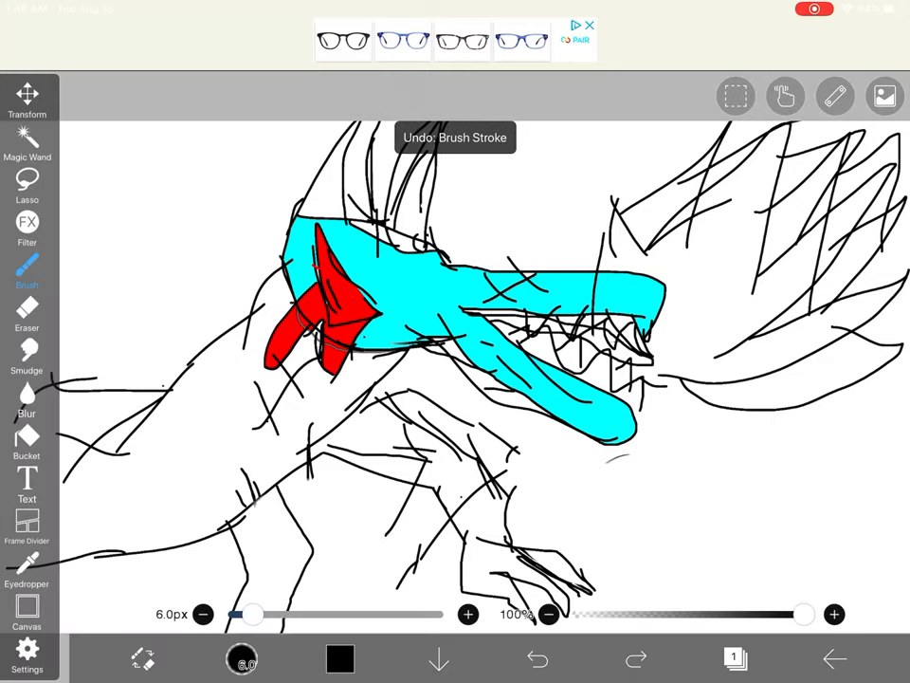
pyautogui.click(539, 658)
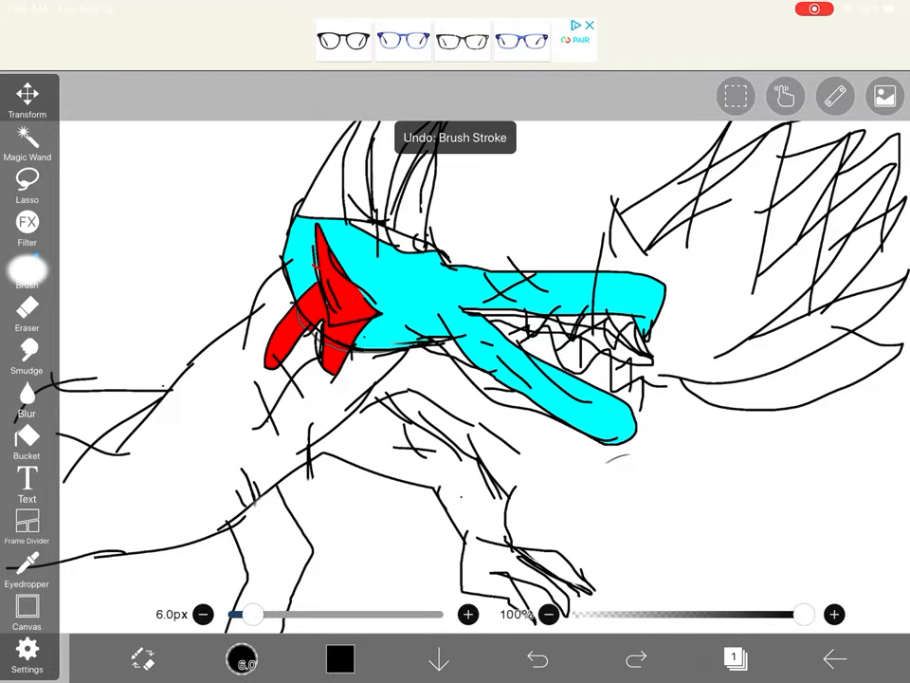
# - Dismiss the 'Use it for free!' brush offer and draw curved spike strokes above the head
pyautogui.click(26, 276)
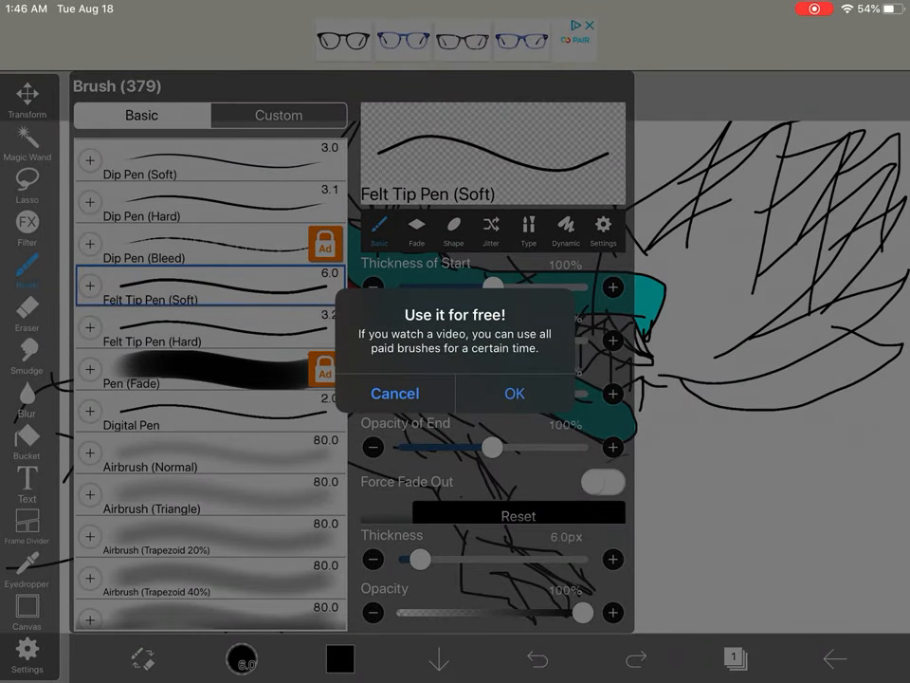
pyautogui.click(395, 393)
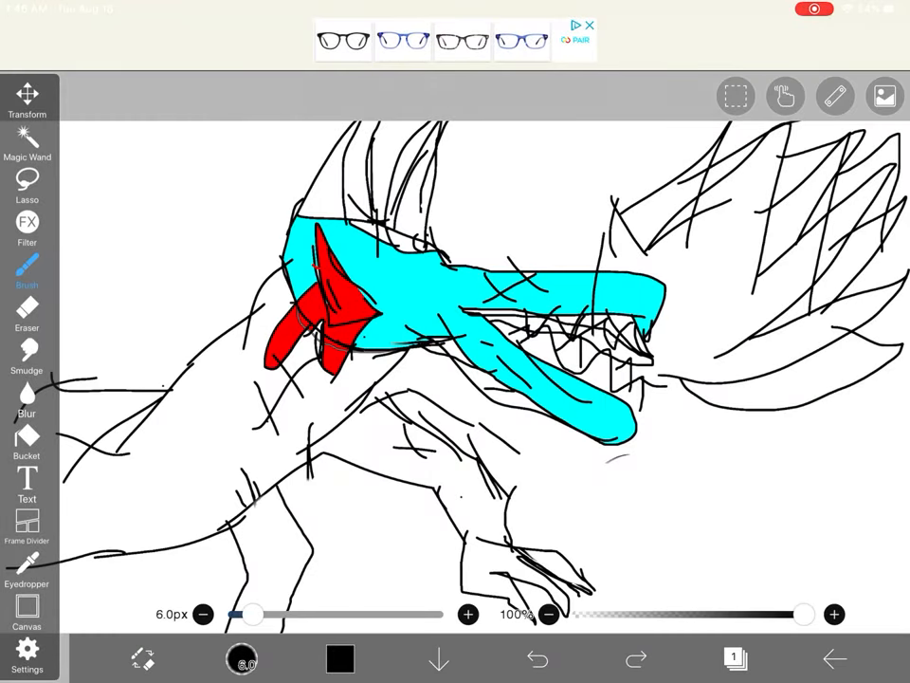
pyautogui.click(26, 313)
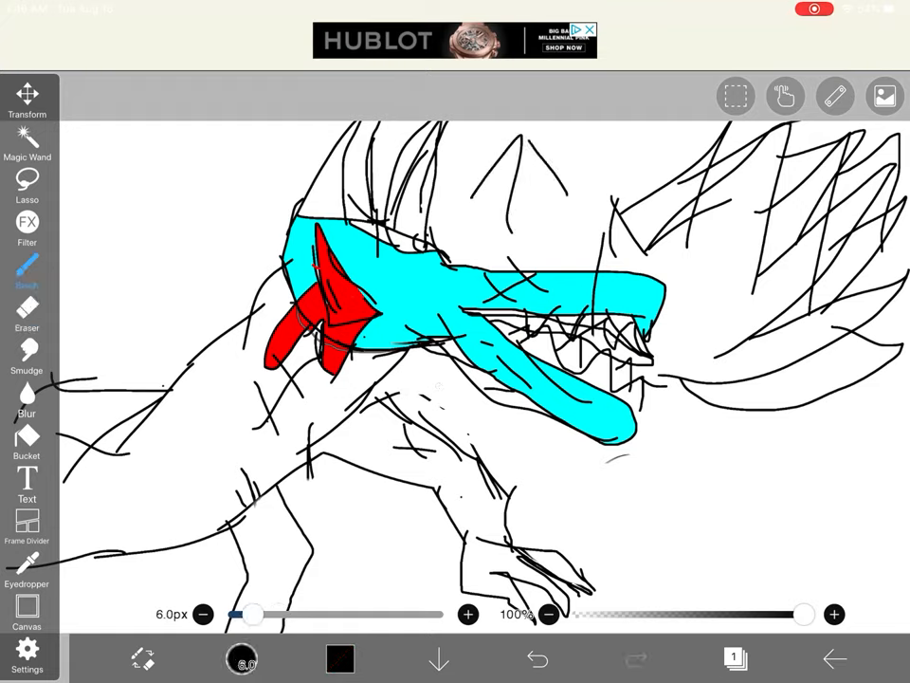
# - Add rough strokes to the neck and foreleg, undoing the stray ones
pyautogui.moveTo(250, 615); pyautogui.dragTo(319, 614)
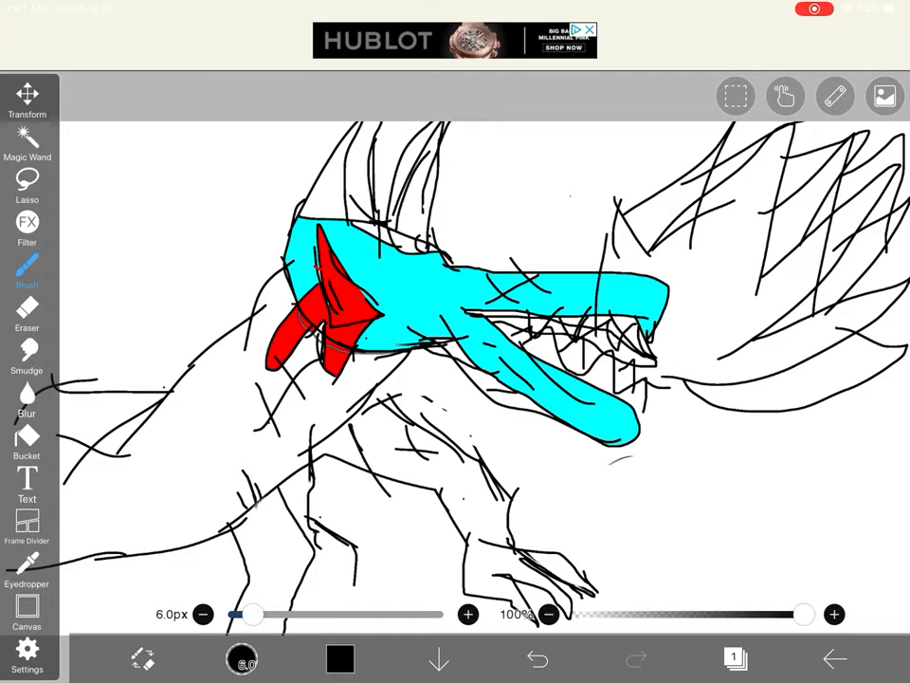
pyautogui.click(539, 658)
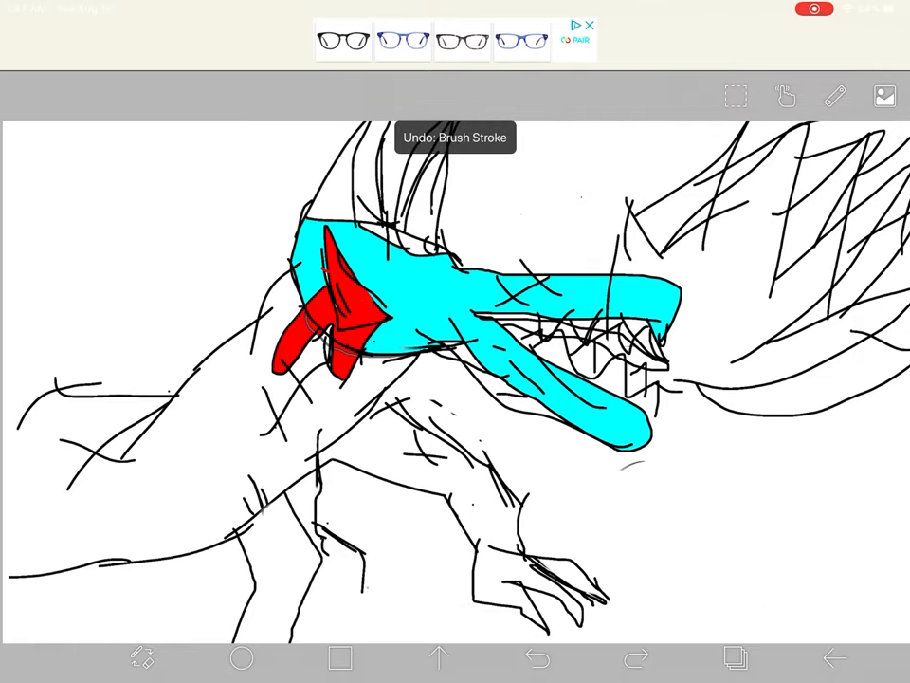
pyautogui.click(539, 656)
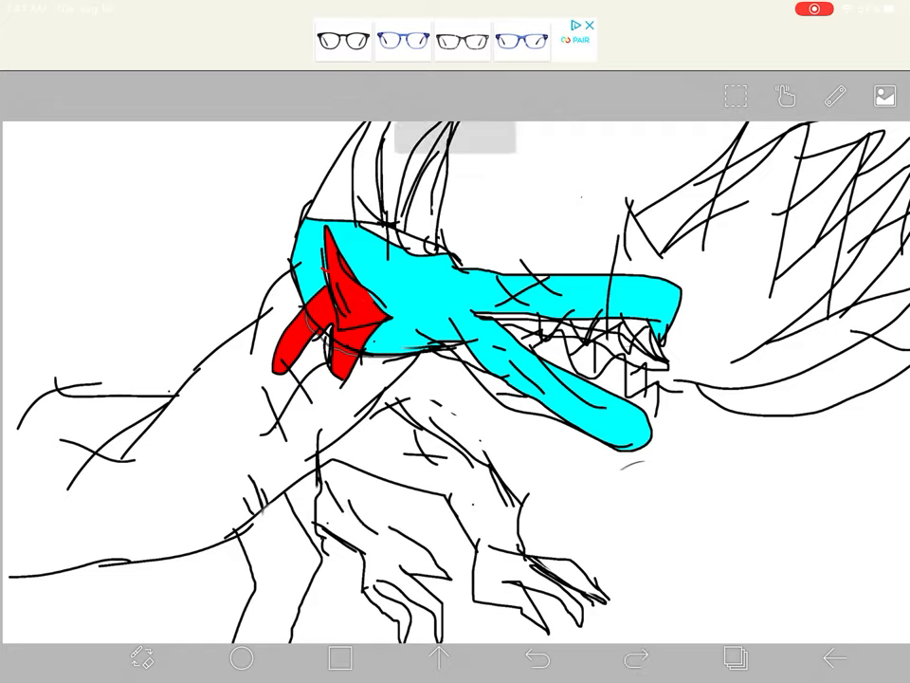
pyautogui.click(539, 656)
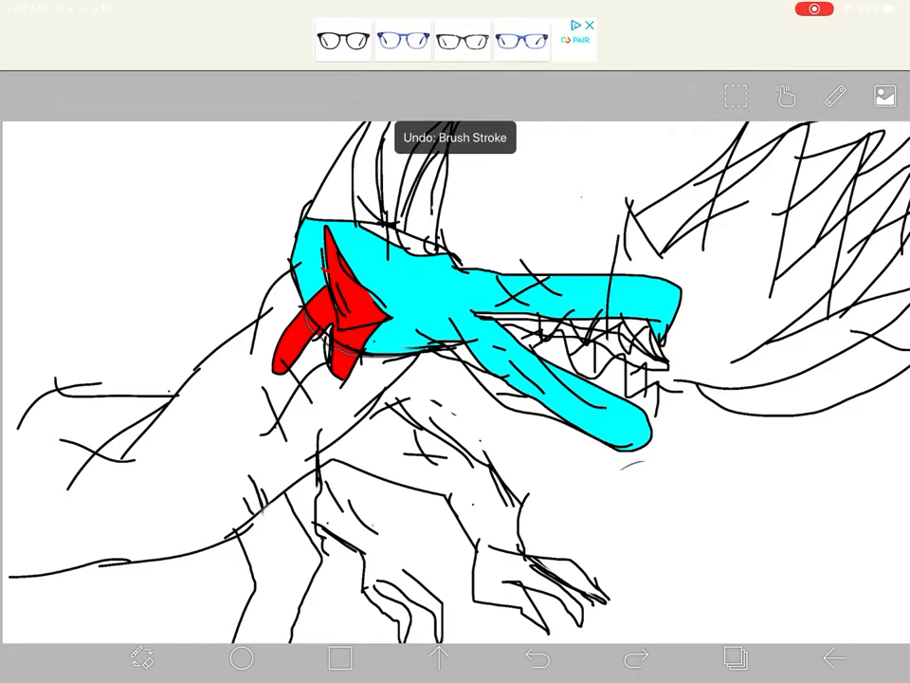
pyautogui.click(539, 657)
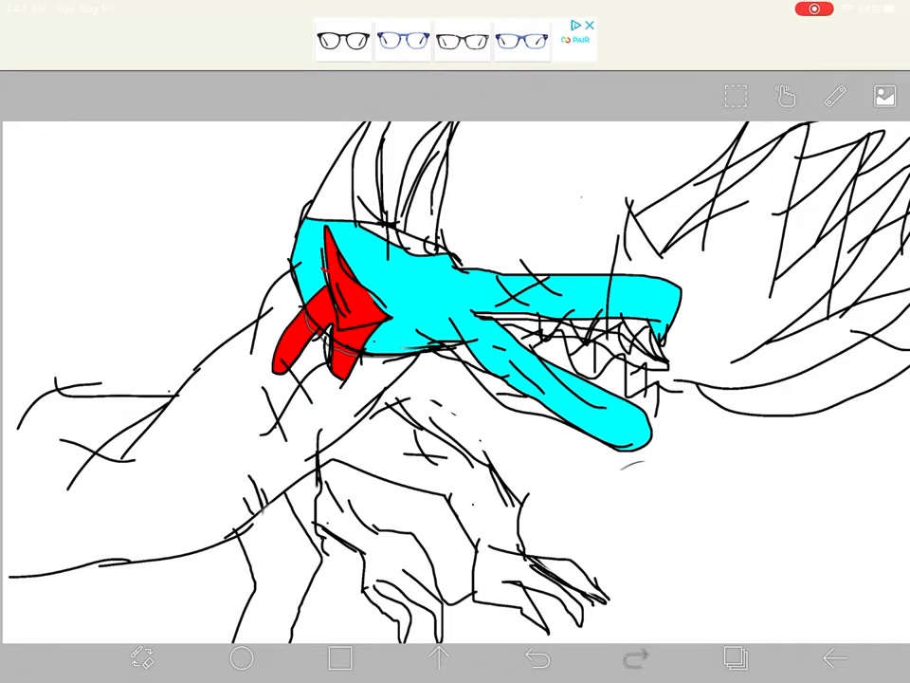
pyautogui.click(539, 656)
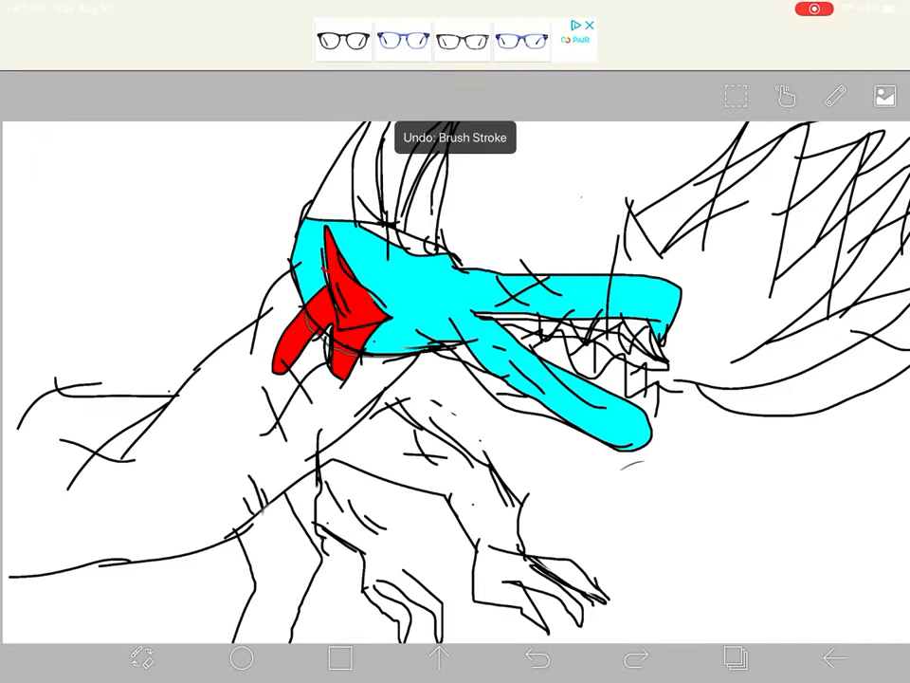
# - Draw jagged wing and spike strokes along the dragon's left side
pyautogui.click(539, 656)
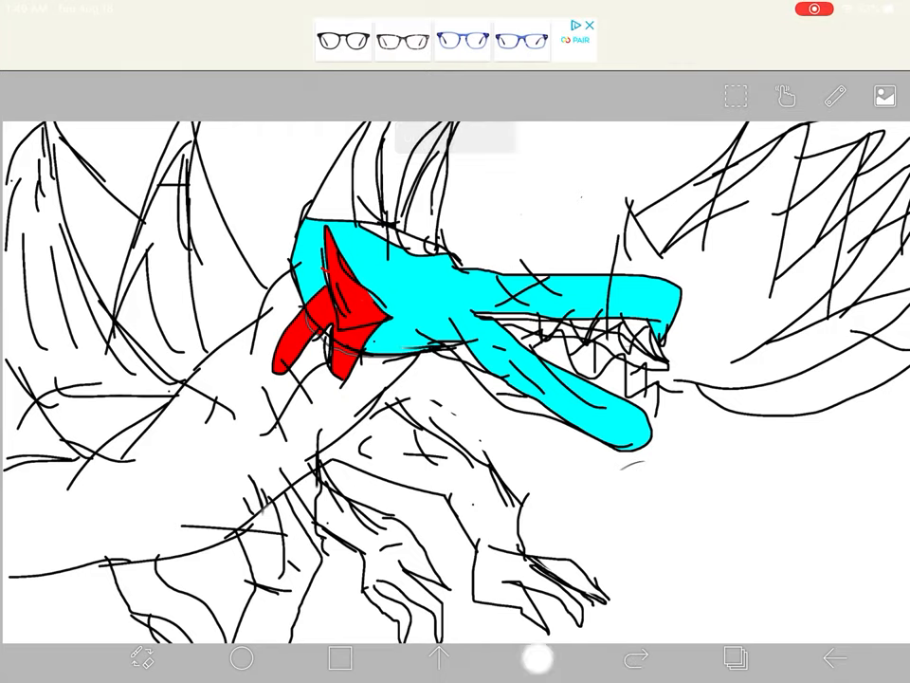
# - Spread crisscrossing wing, spike and tail lines across the upper canvas and body
pyautogui.click(539, 656)
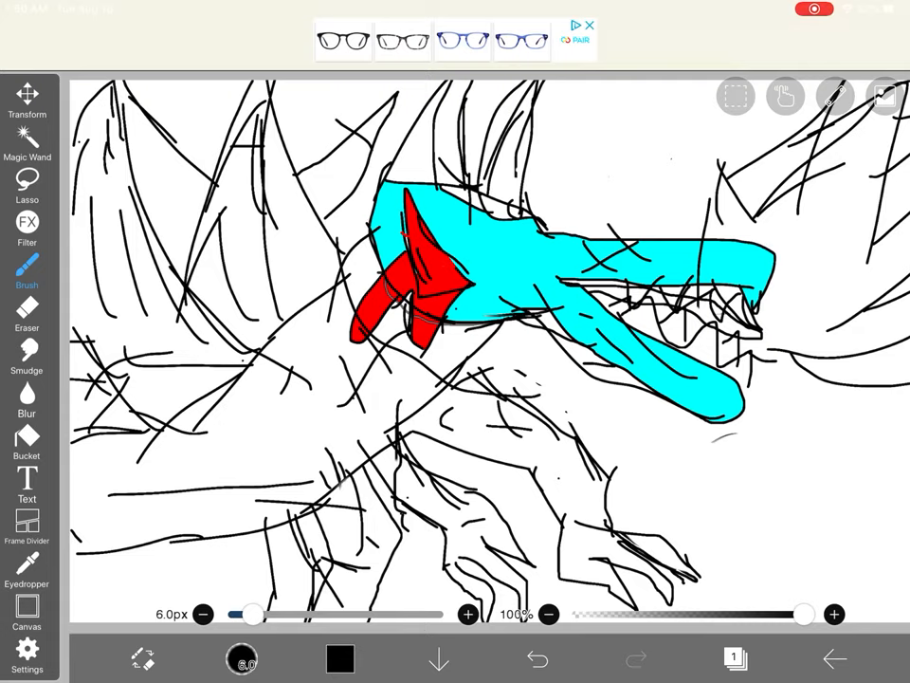
pyautogui.click(27, 311)
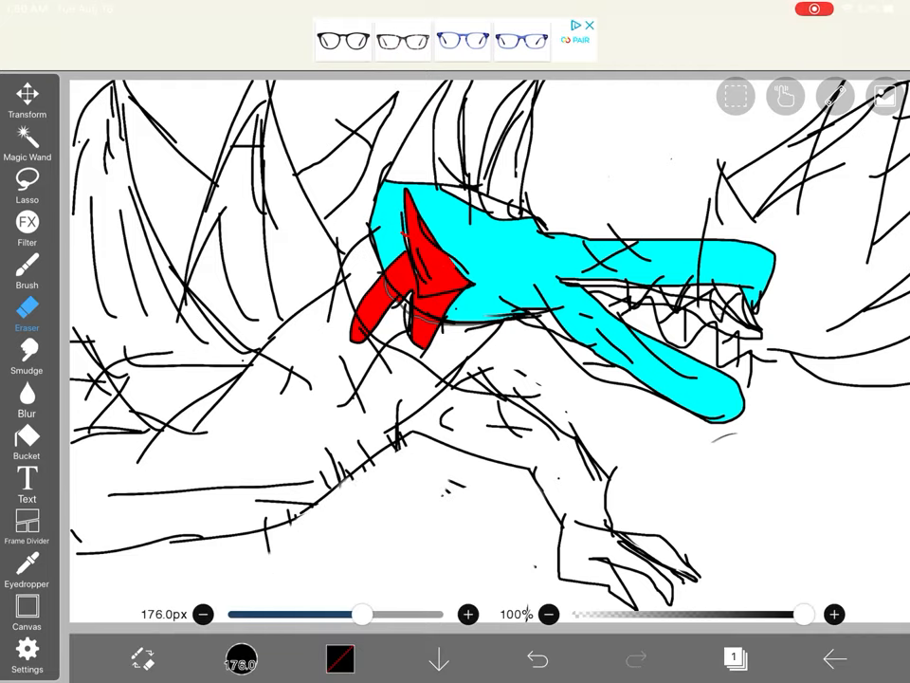
pyautogui.click(26, 269)
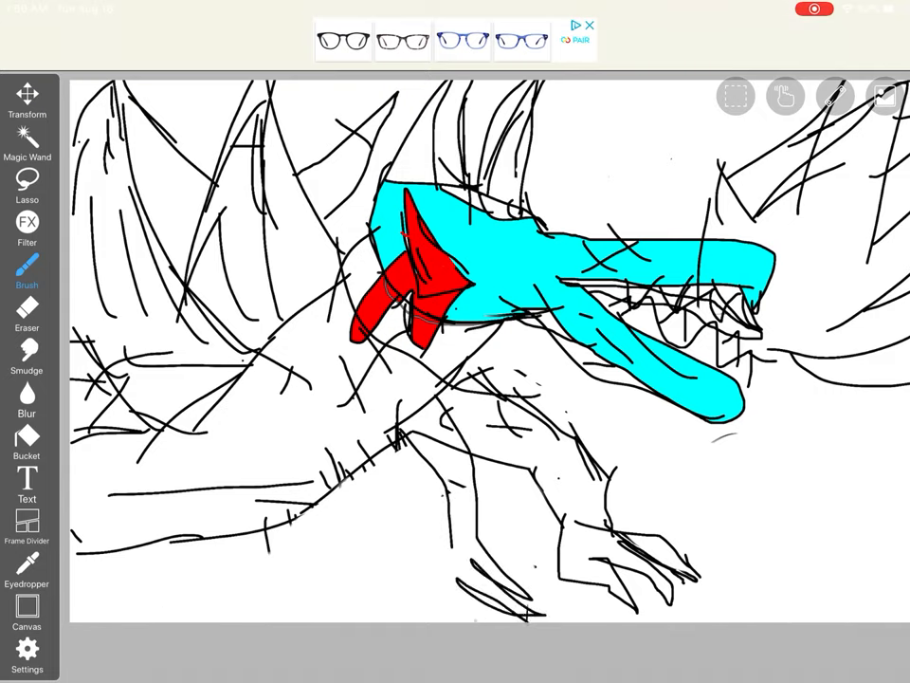
pyautogui.click(26, 269)
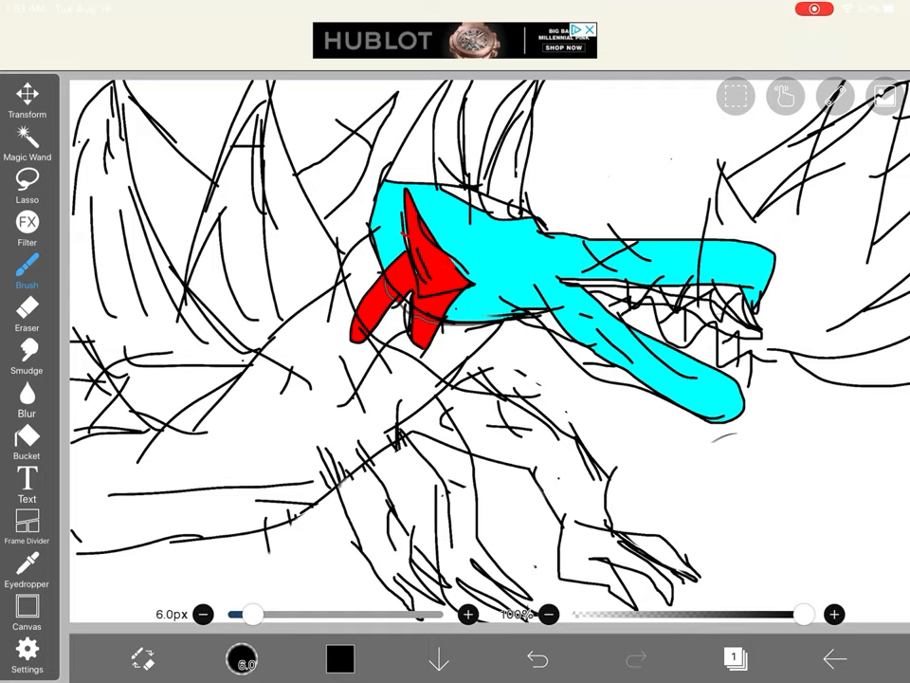
pyautogui.click(539, 657)
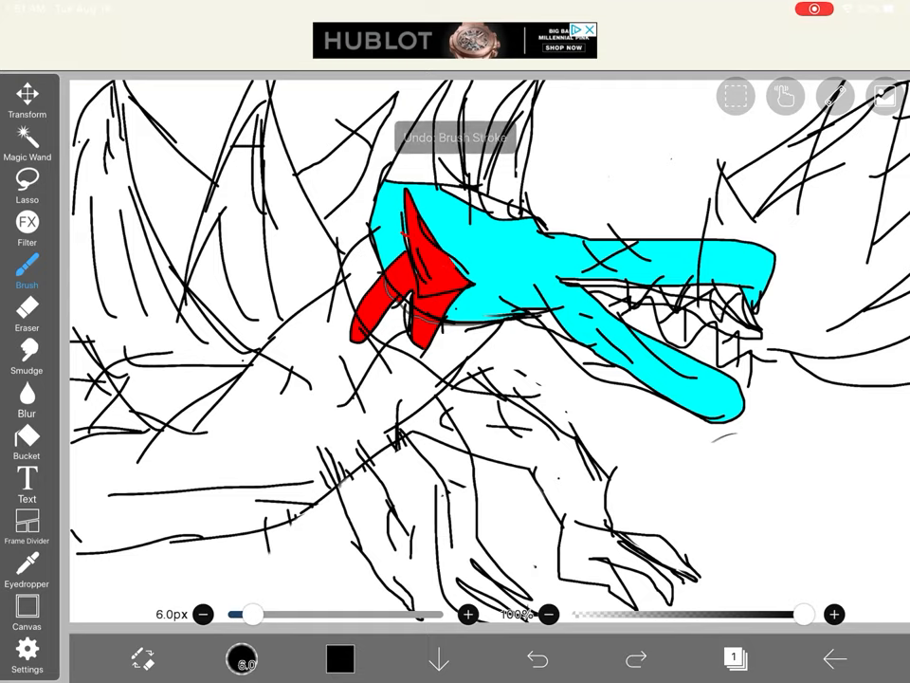
pyautogui.click(539, 657)
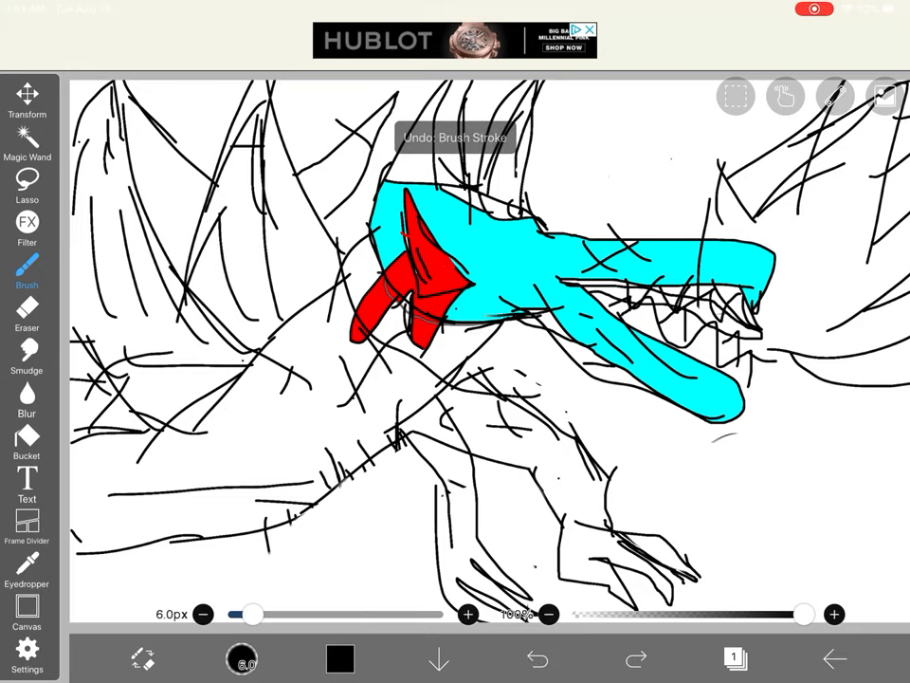
pyautogui.click(538, 656)
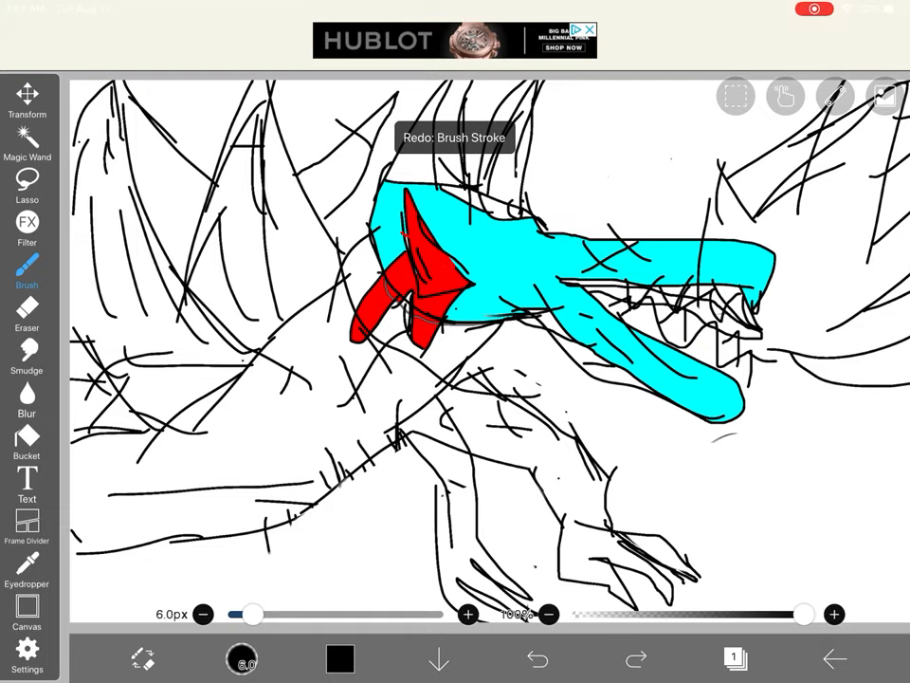
pyautogui.click(26, 313)
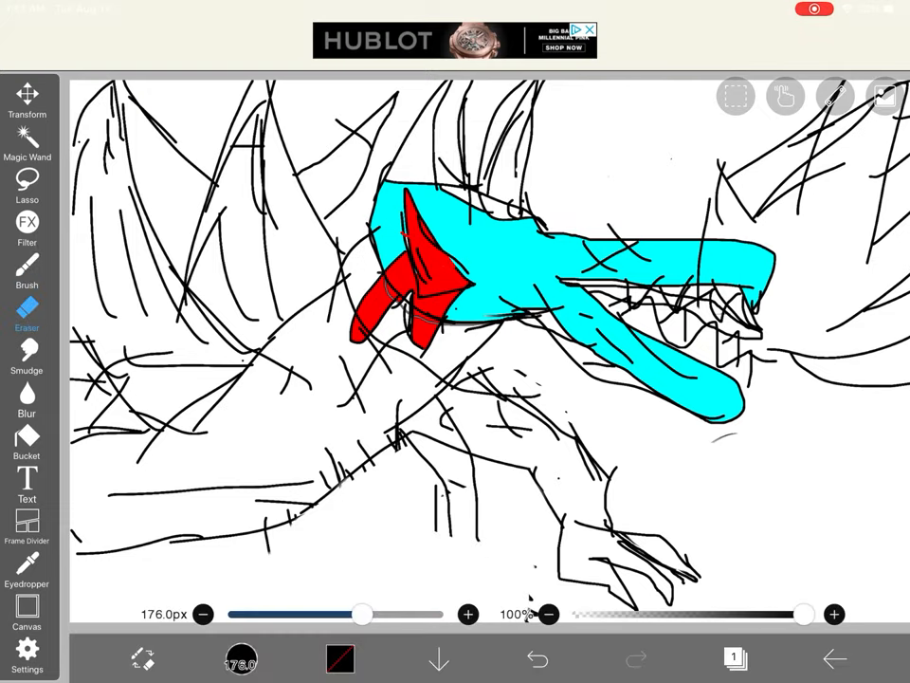
pyautogui.click(27, 269)
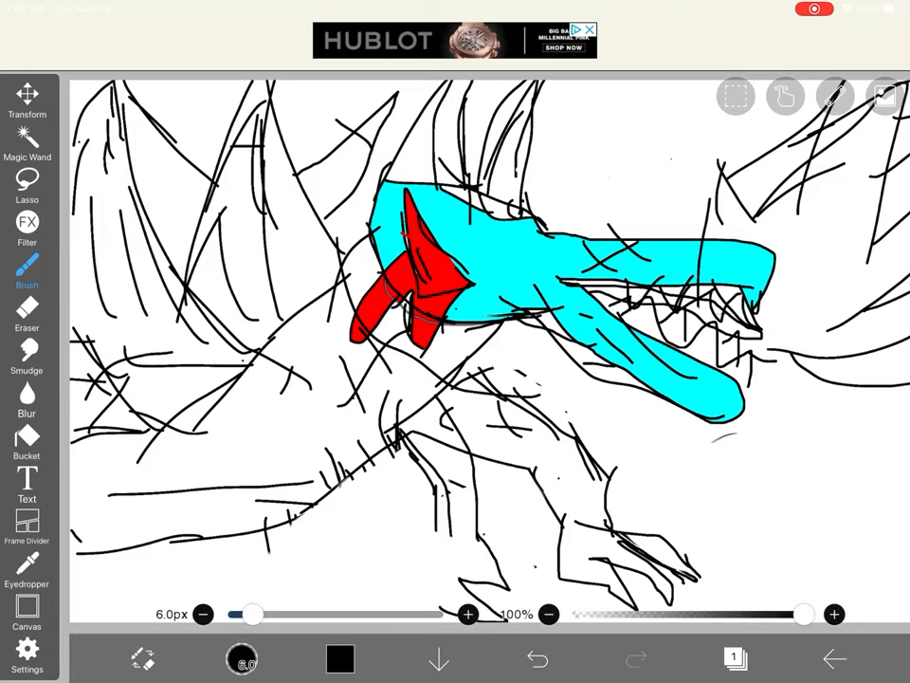
# - Shape finger-like claw strokes on the lower foot, undoing unwanted attempts
pyautogui.click(538, 656)
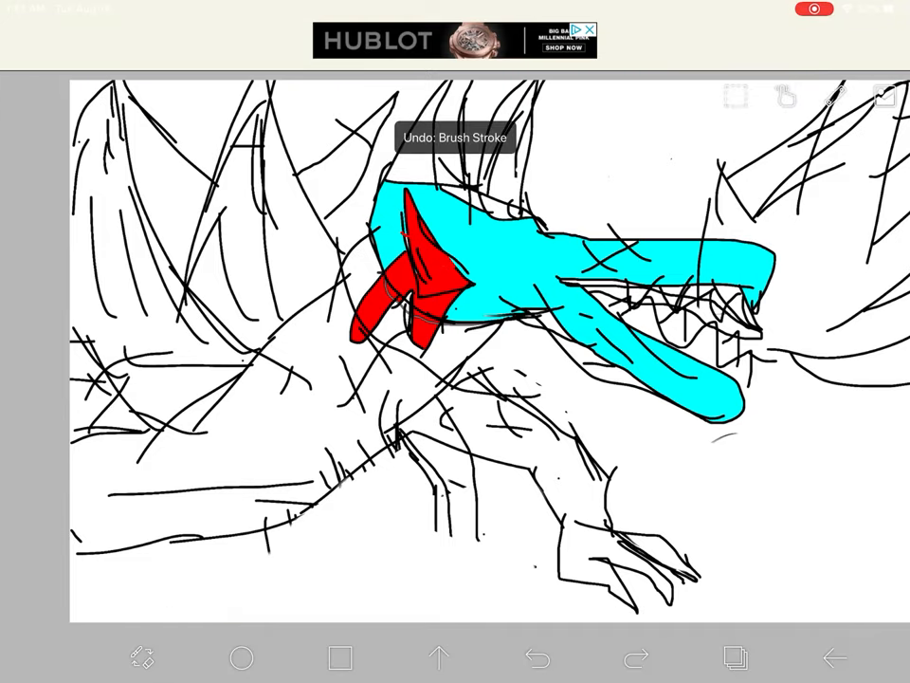
pyautogui.click(539, 657)
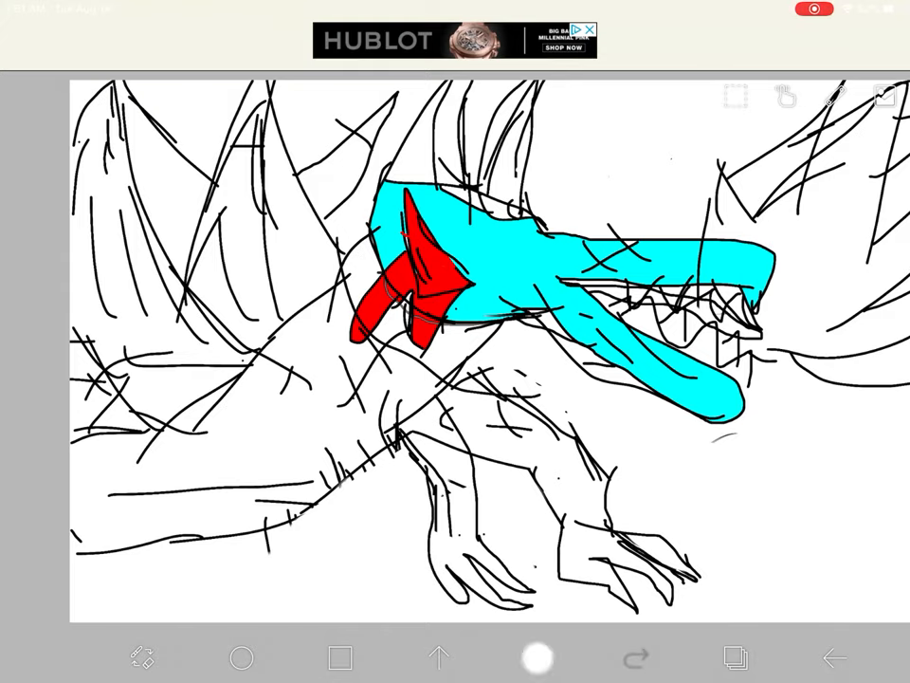
pyautogui.click(536, 656)
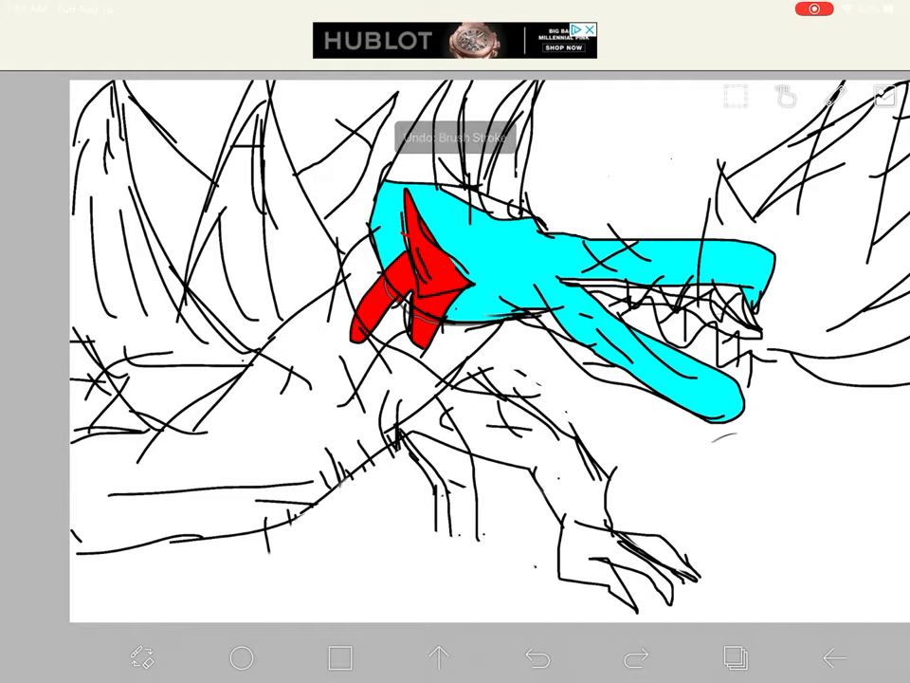
pyautogui.click(540, 657)
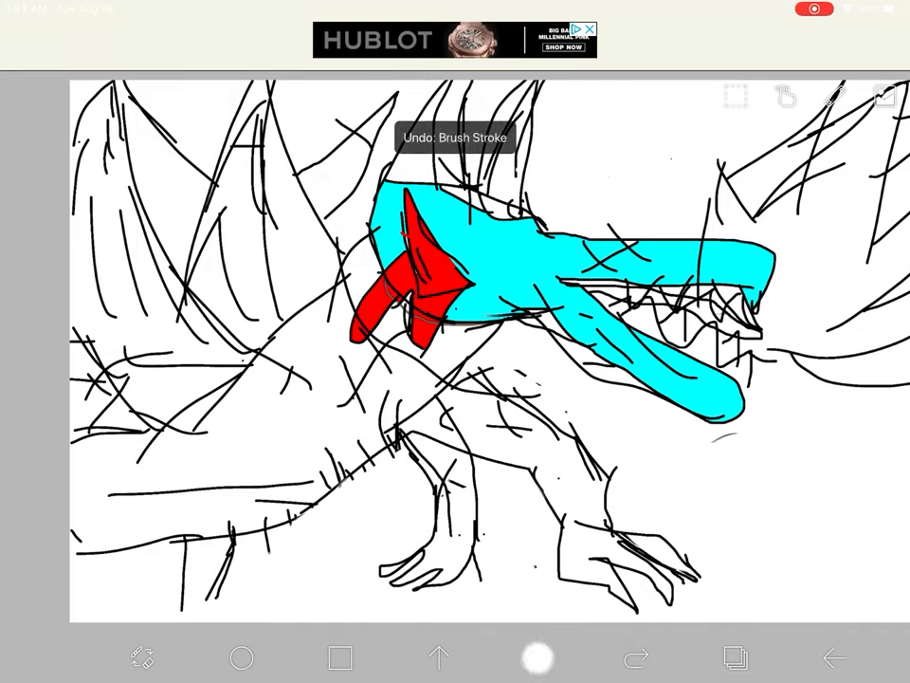
# - Undo the discarded toe strokes and redraw rough claw lines extending the lower foot
pyautogui.click(536, 657)
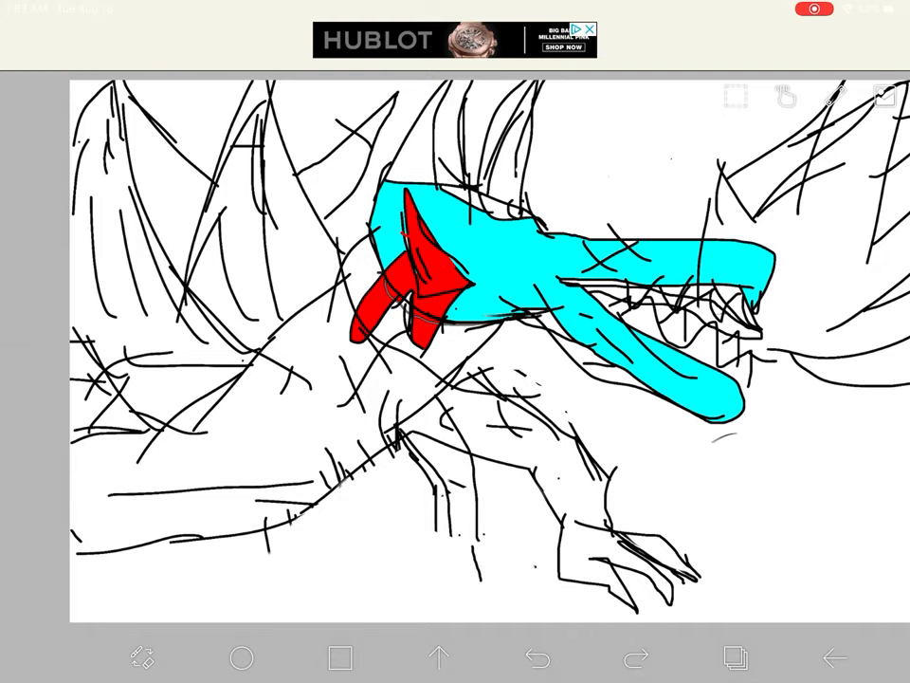
pyautogui.click(539, 656)
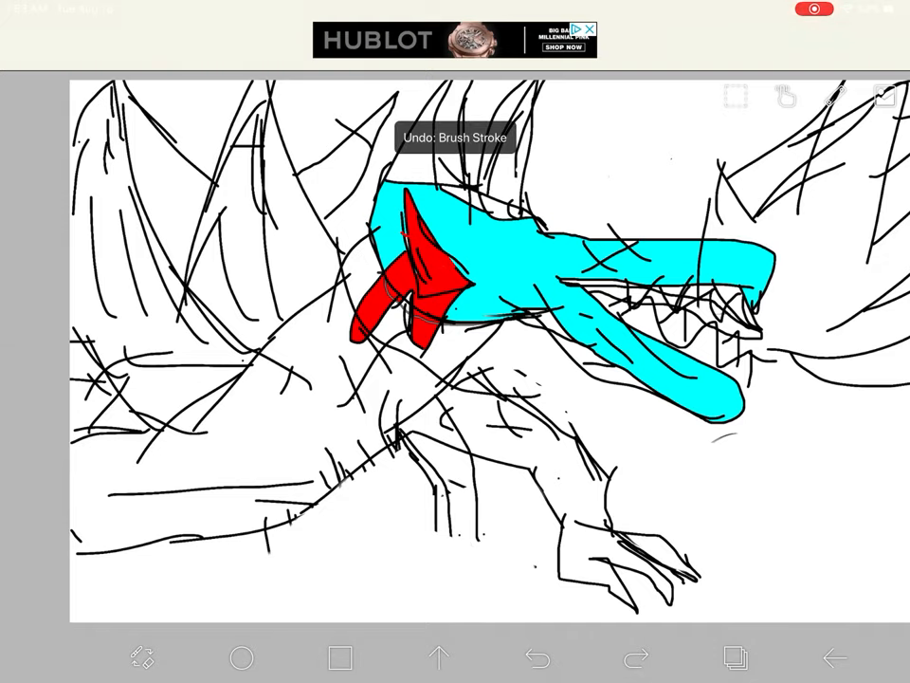
pyautogui.click(538, 657)
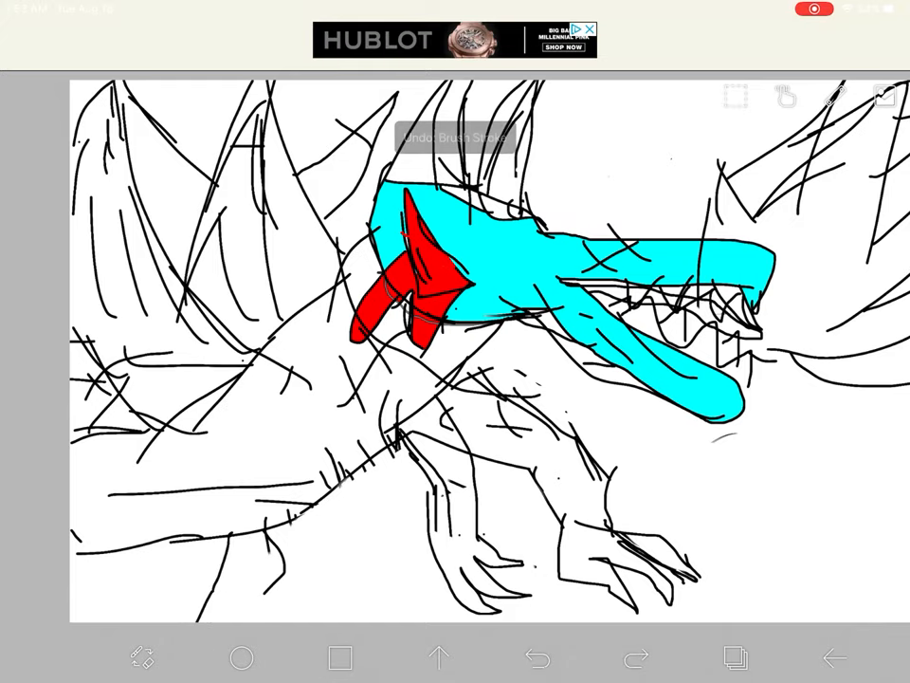
pyautogui.click(538, 656)
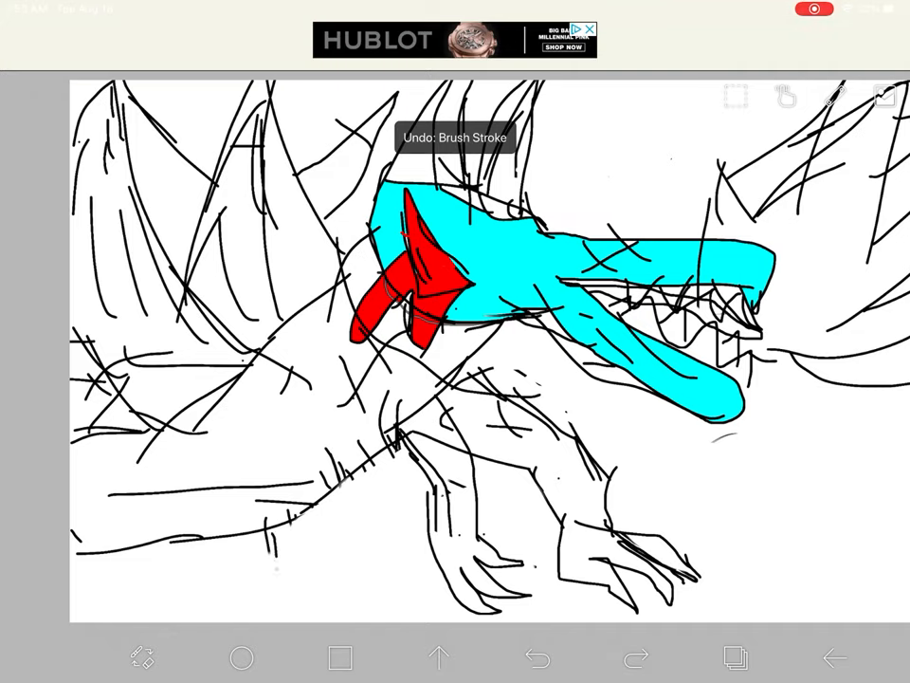
pyautogui.click(539, 656)
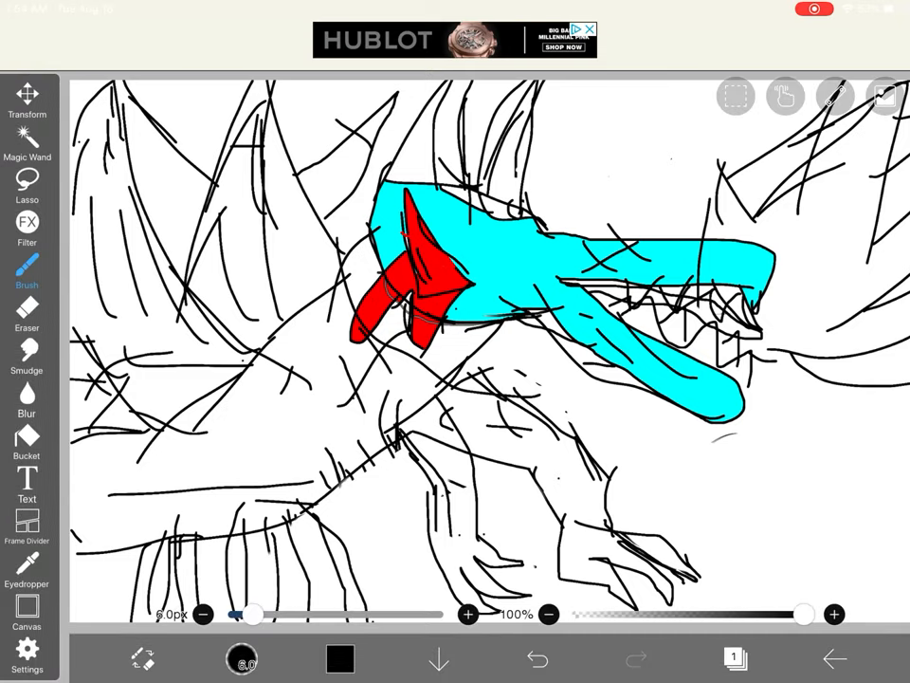
# - Fill in the lower legs and toes with further rough black strokes
pyautogui.click(538, 658)
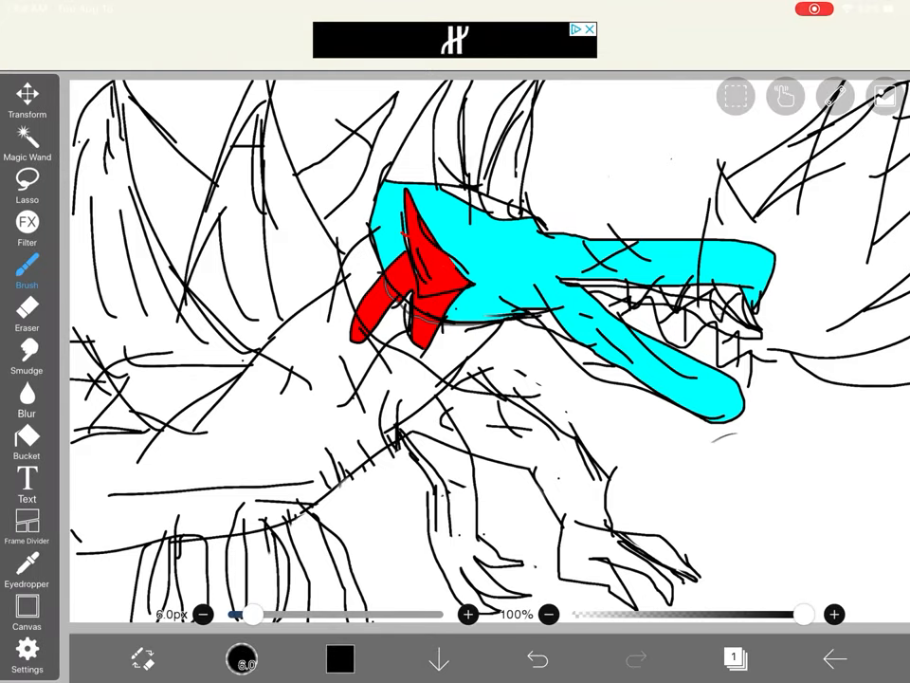
pyautogui.click(539, 656)
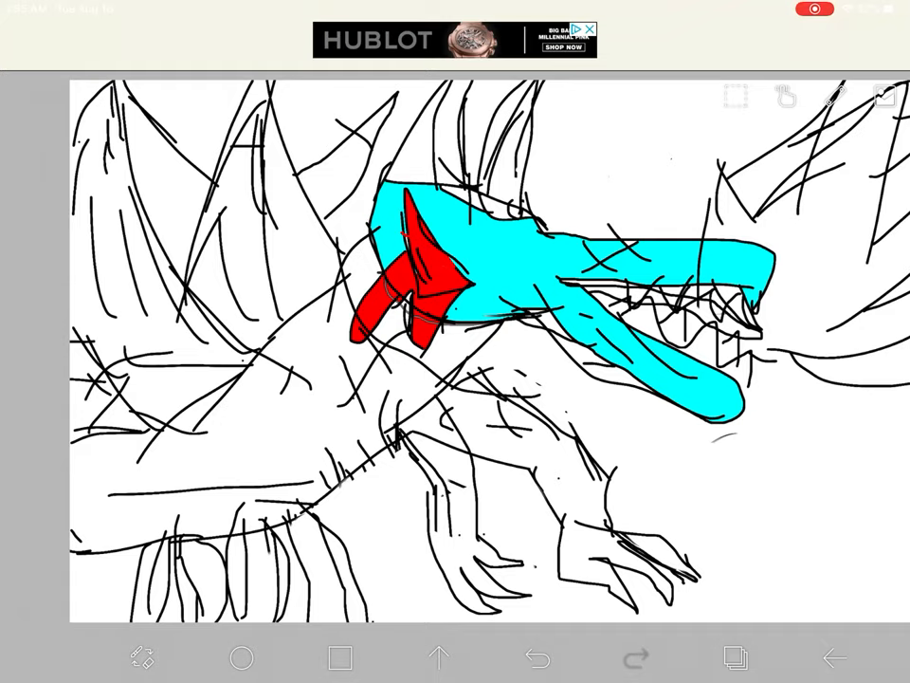
# - Undo two strokes, crowd more lines on the lower left body, and erase the cyan snout's left end
pyautogui.click(539, 656)
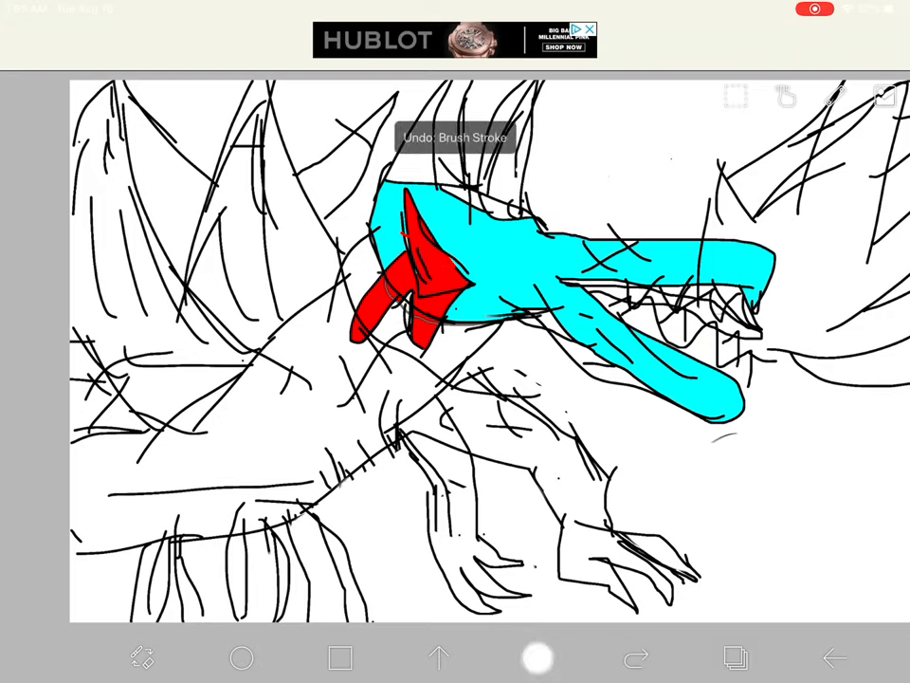
pyautogui.click(539, 656)
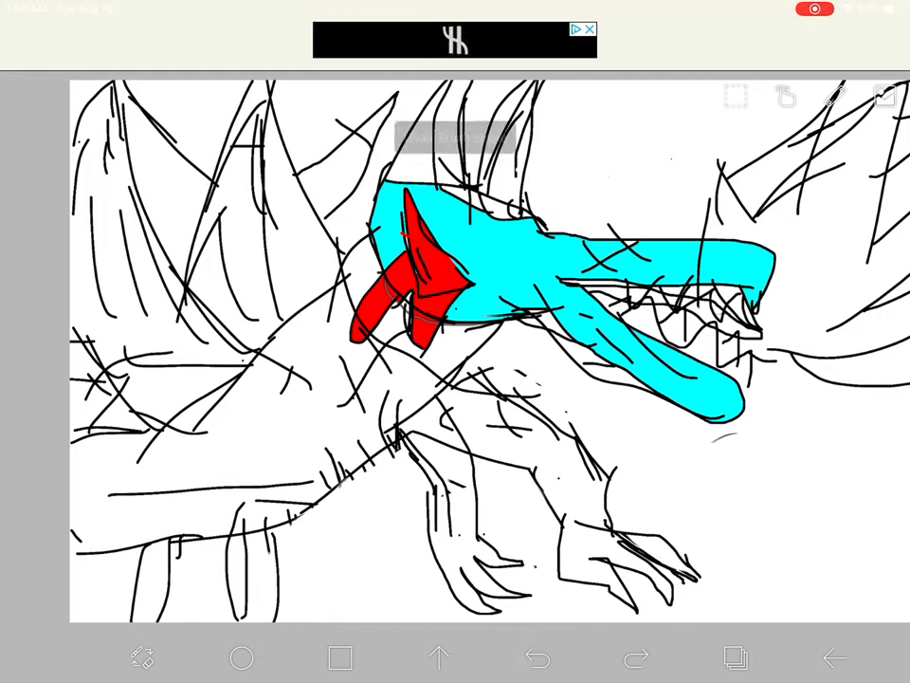
pyautogui.click(539, 657)
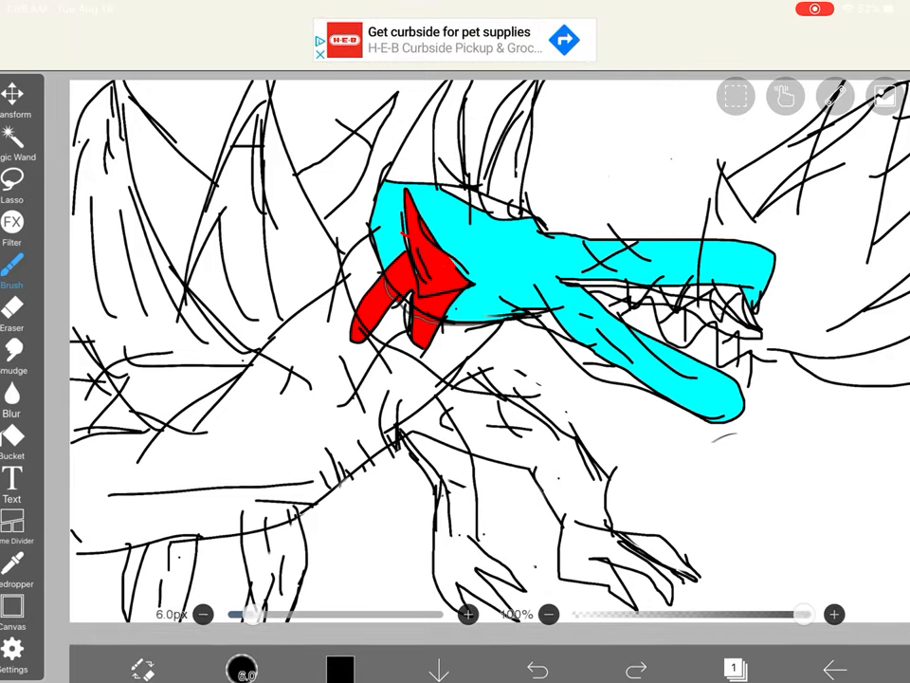
pyautogui.click(26, 313)
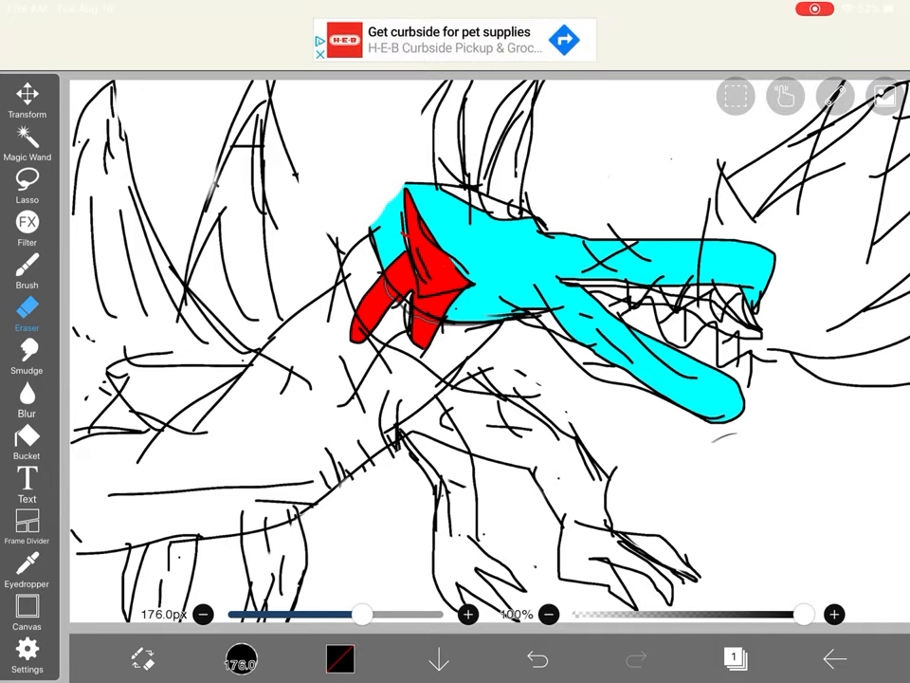
pyautogui.click(26, 269)
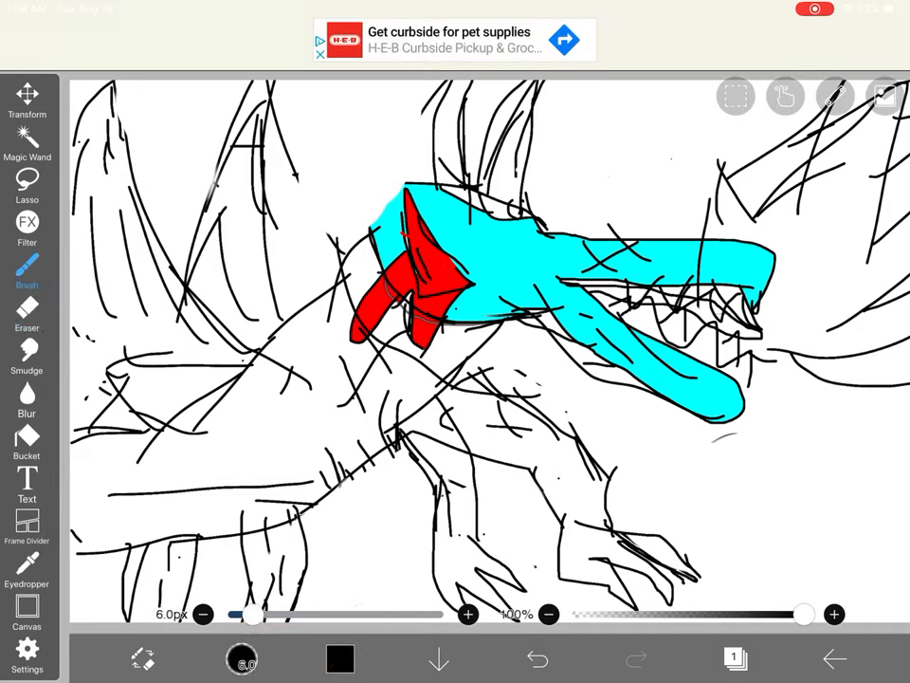